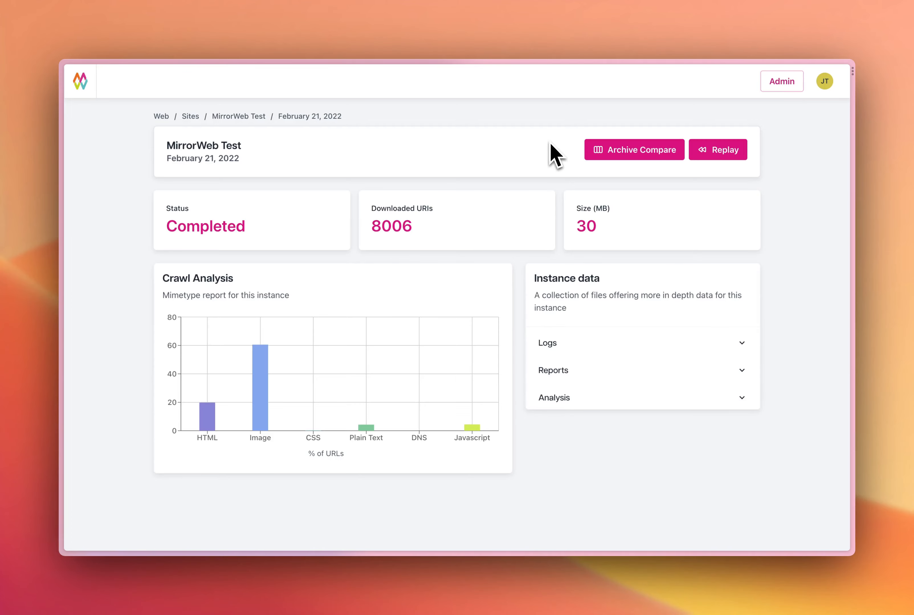
{"action": "mouse_move", "coordinate": [554, 166]}
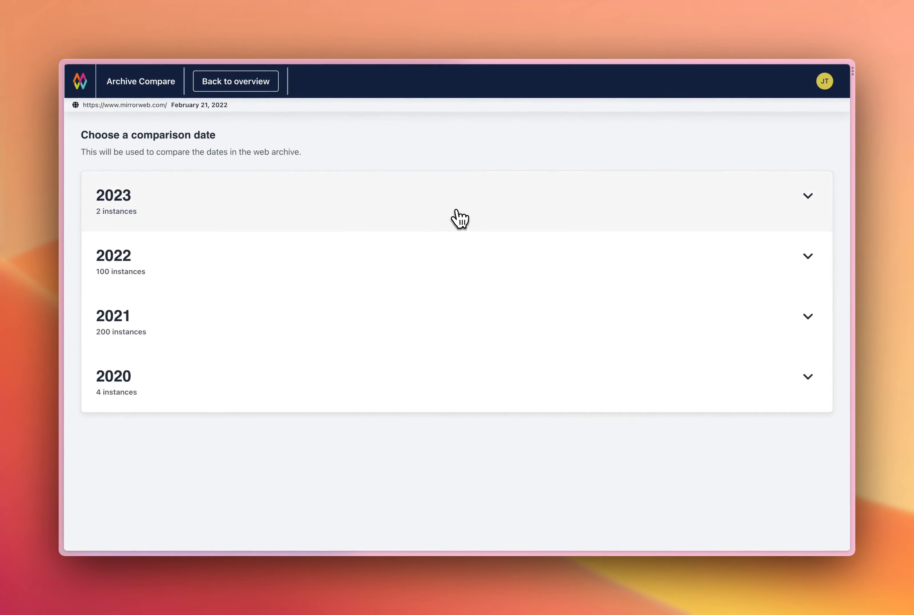
Compare the February 21, 2022 archive against the September 1, 2023 capture
{"action": "left_click", "coordinate": [454, 201]}
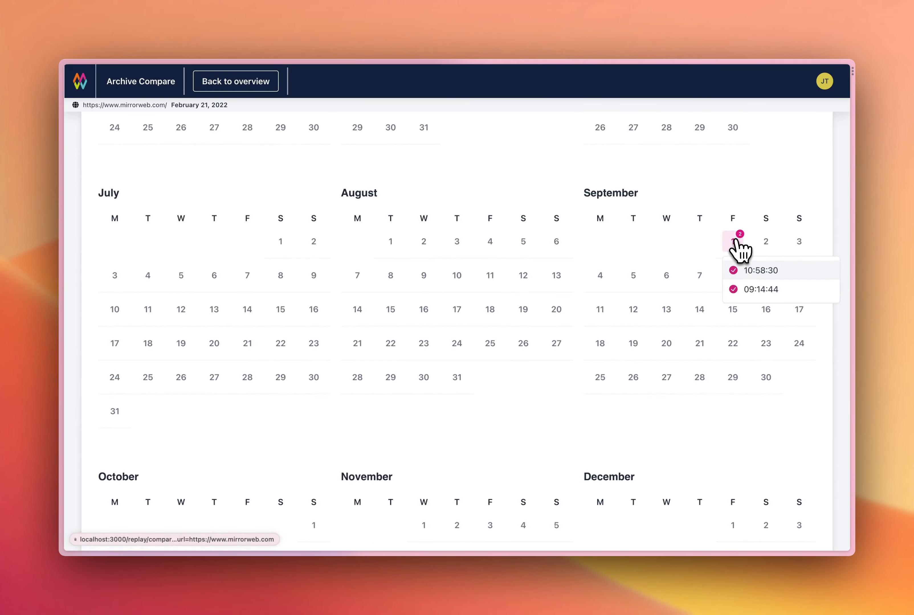
{"action": "left_click", "coordinate": [760, 289]}
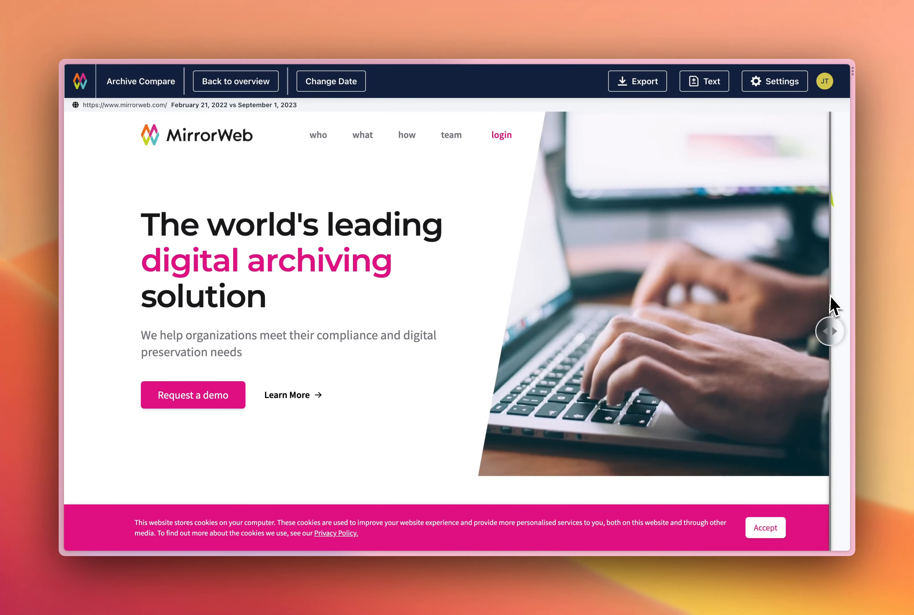
Switch the comparison from the visual slider to a text diff
{"action": "left_click", "coordinate": [704, 80]}
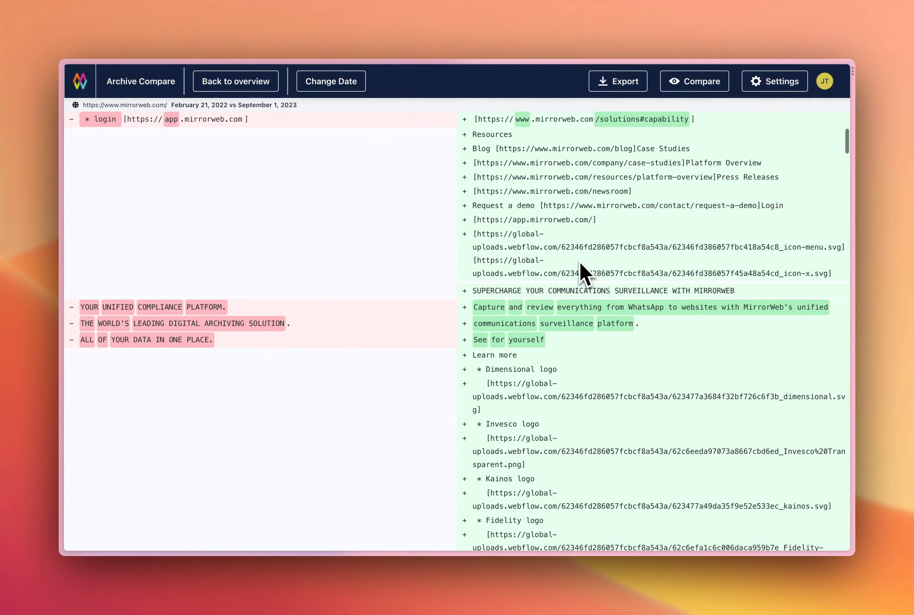
{"action": "mouse_move", "coordinate": [688, 94]}
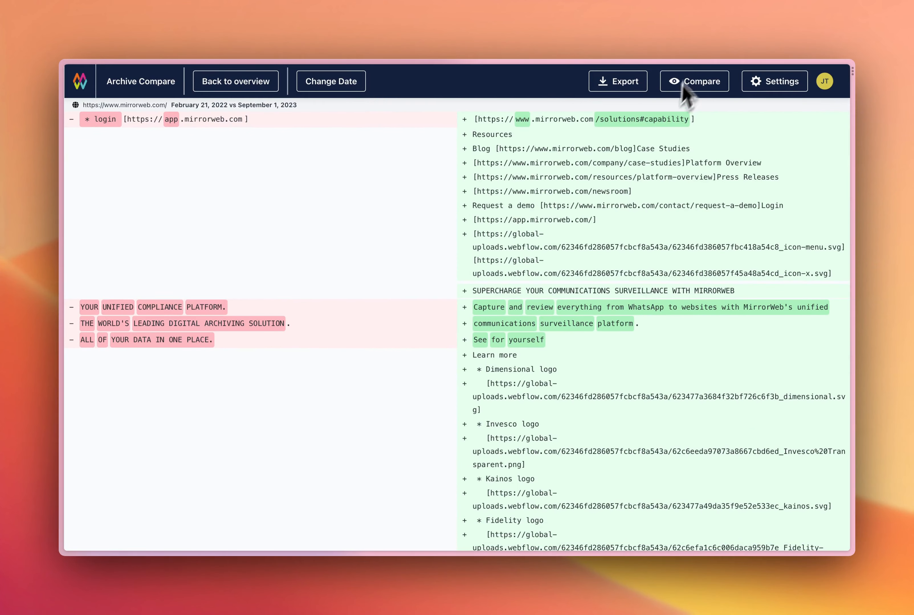
{"action": "mouse_move", "coordinate": [631, 96]}
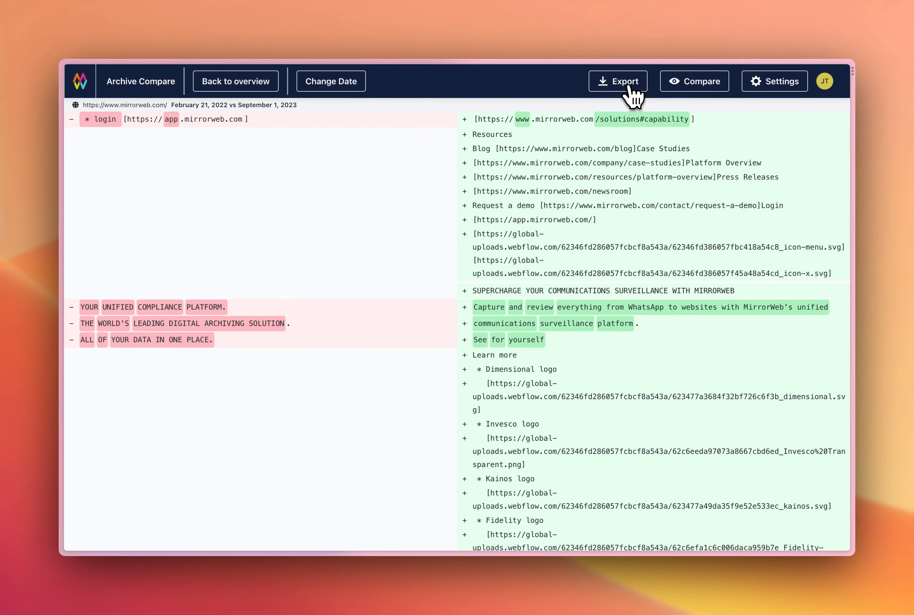